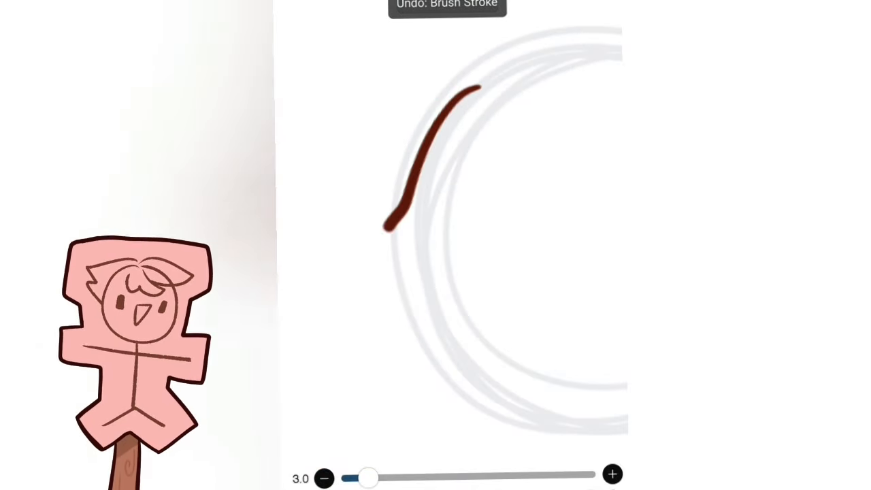
Undo a misplaced stroke while tracing the guide circle's left edge in dark red
key("ctrl+z")
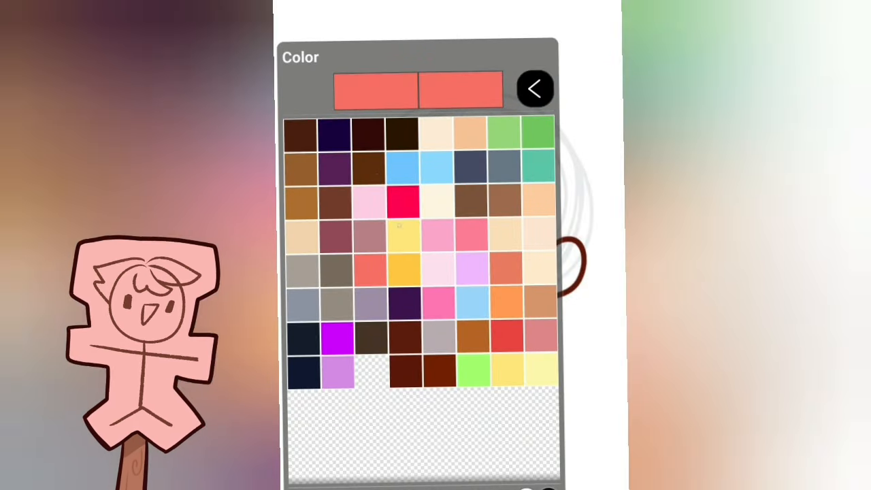
Return to the canvas, undo a stroke, and add a small hooked hair strand above the head
left_click(536, 89)
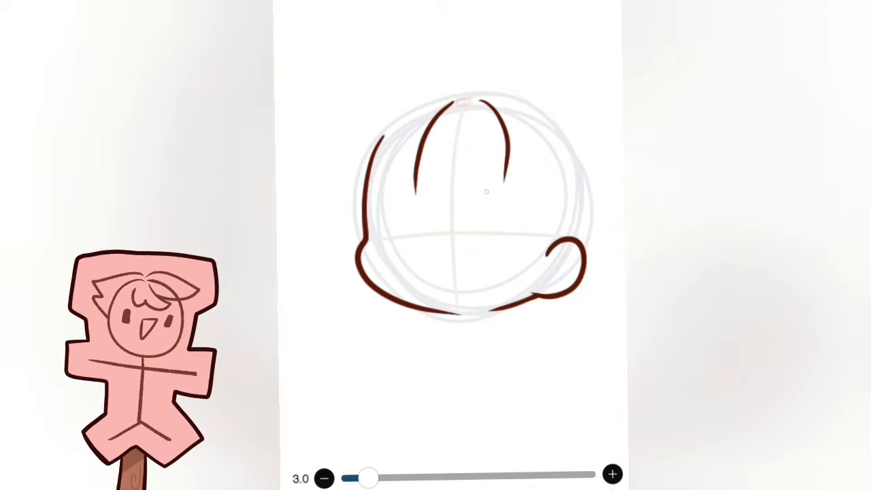
key("ctrl+z")
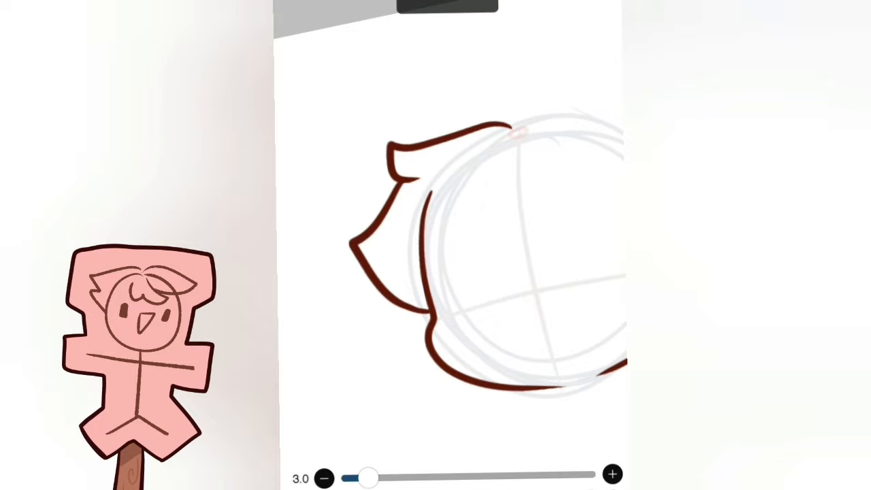
left_click_drag(504, 88, 447, 98)
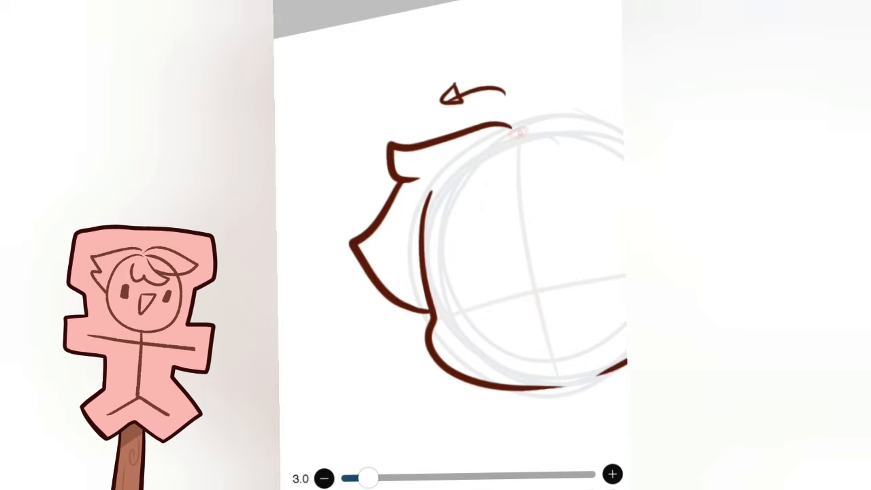